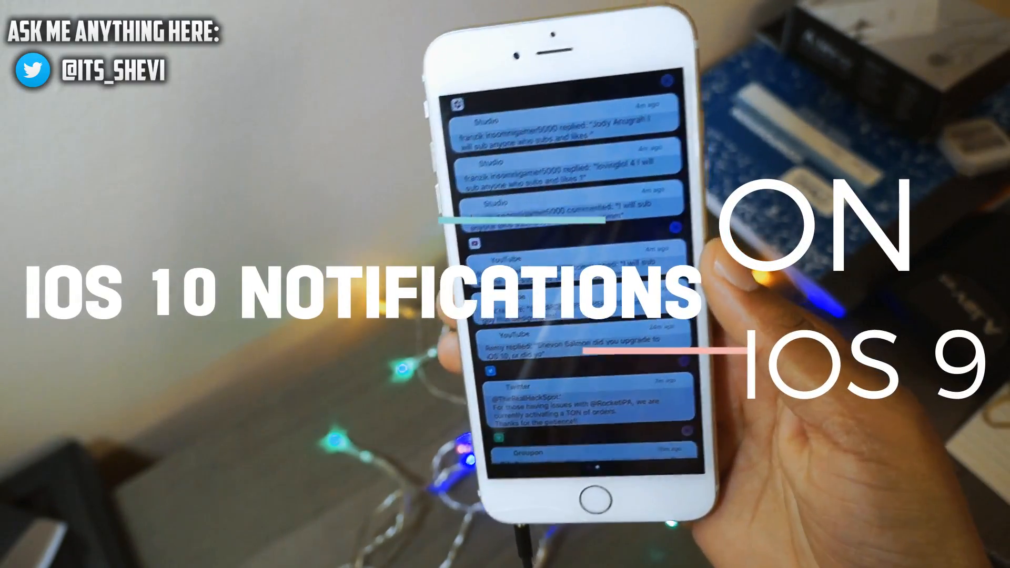
scroll(down, 3)
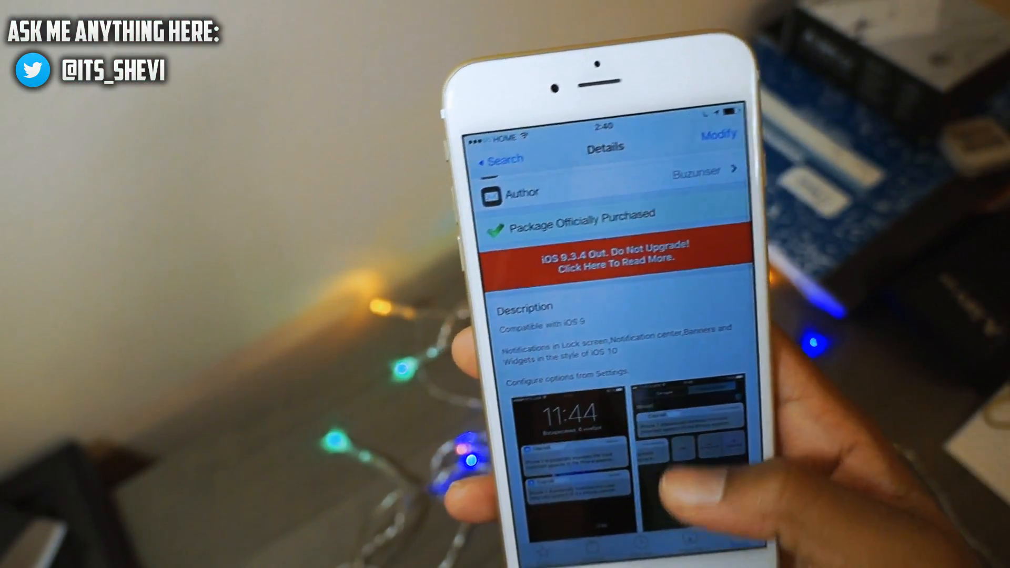
scroll(down, 3)
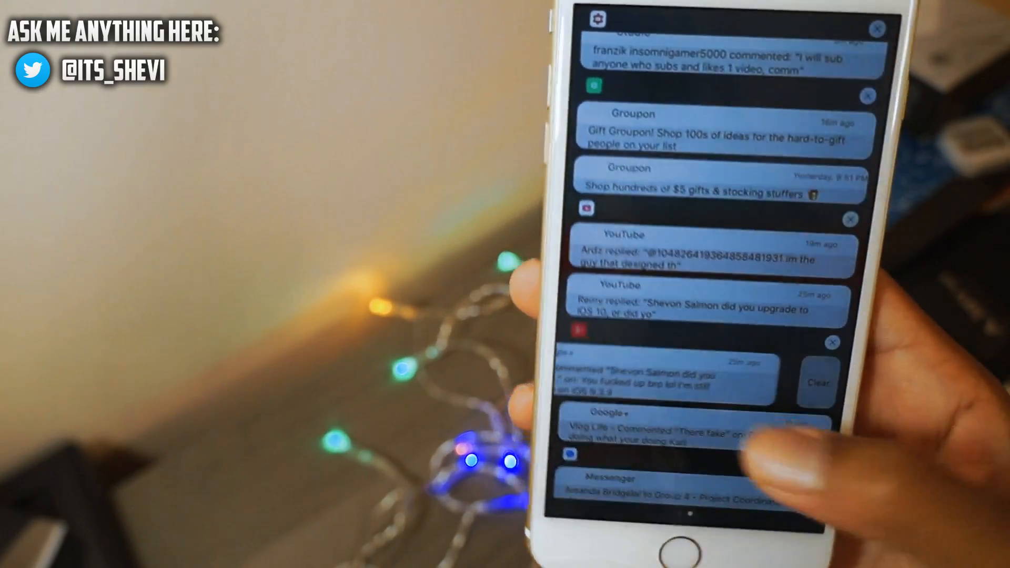
scroll(down, 3)
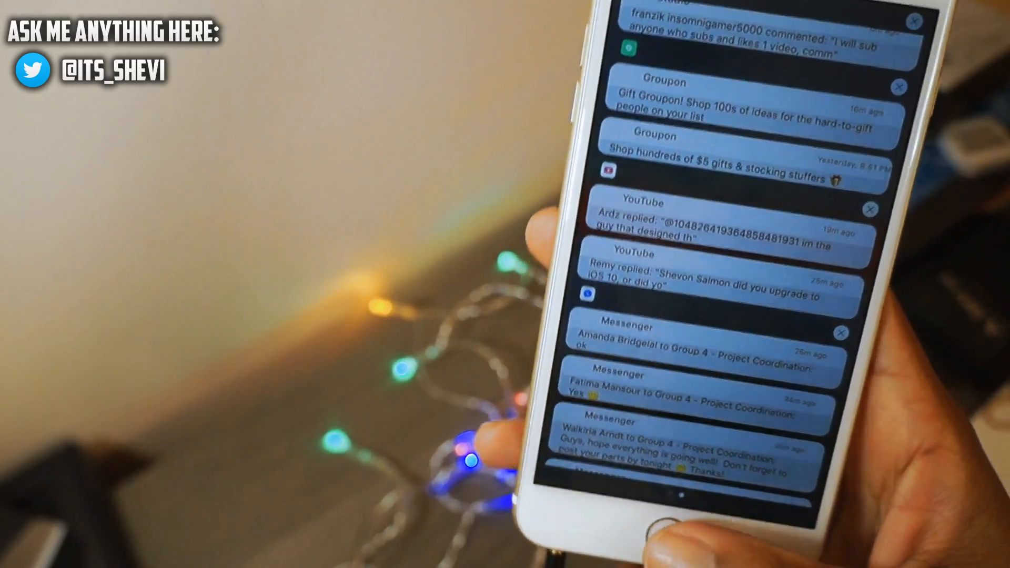